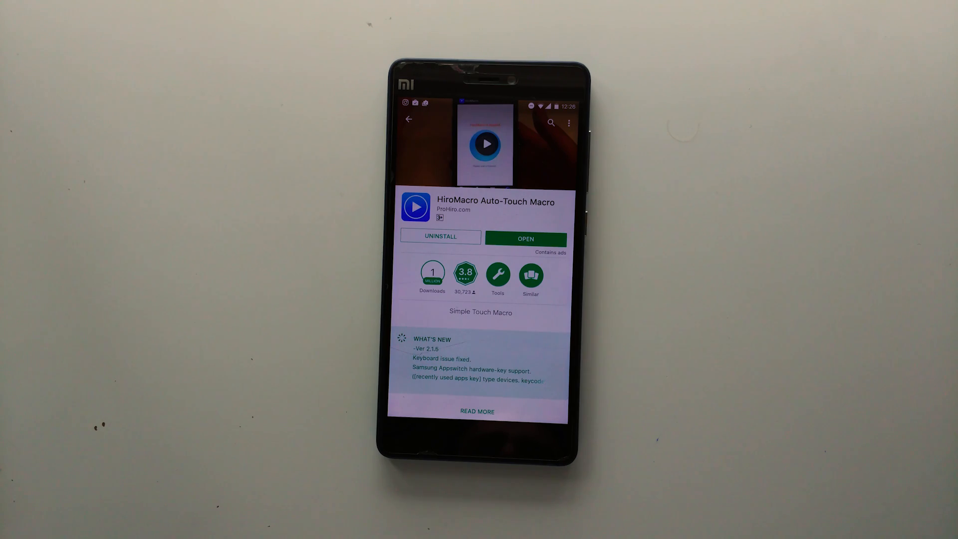
# - Launch HiroMacro Auto-Touch Macro from its Google Play Store page
pyautogui.click(524, 238)
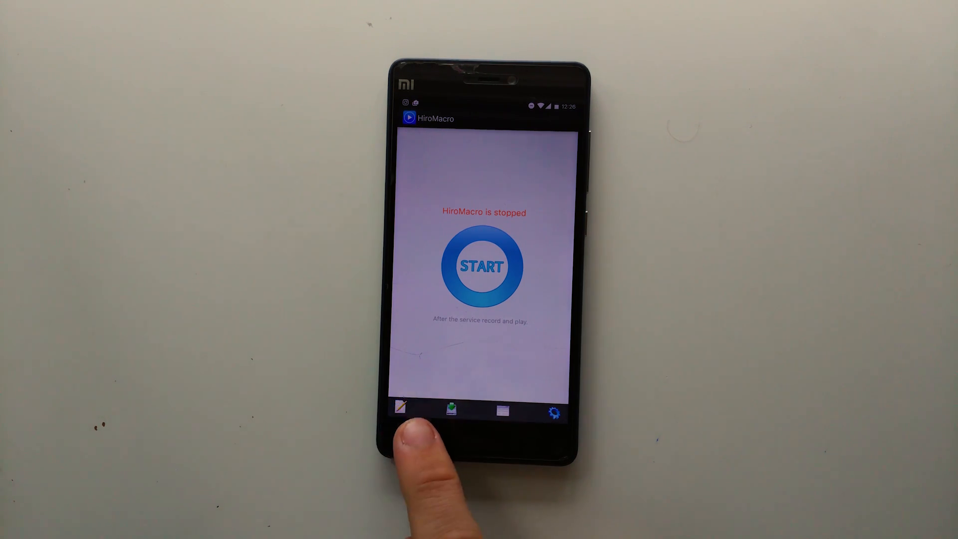
# - Create a new macro script from the bottom bar
pyautogui.click(400, 409)
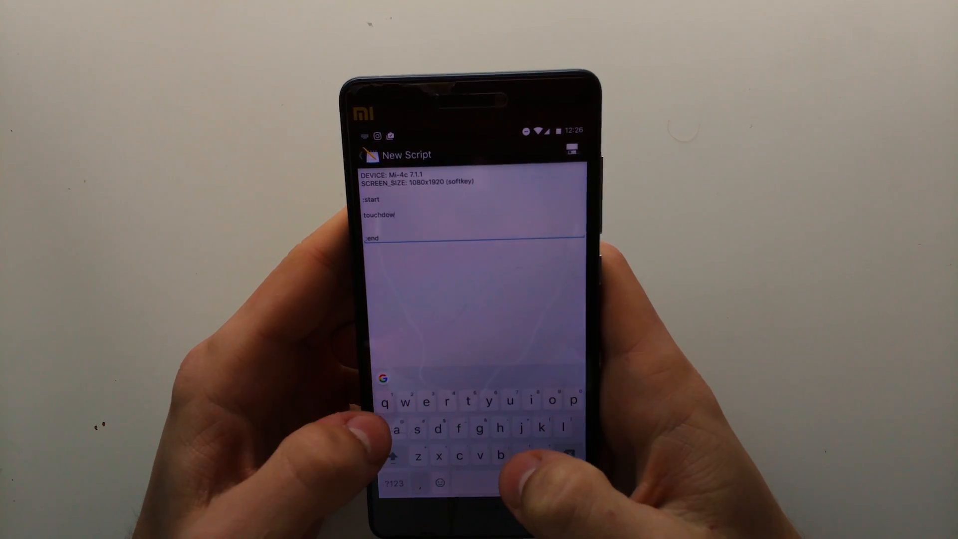
# - Complete the command as 'touchdown 0 540 960' and save the script
pyautogui.click(395, 483)
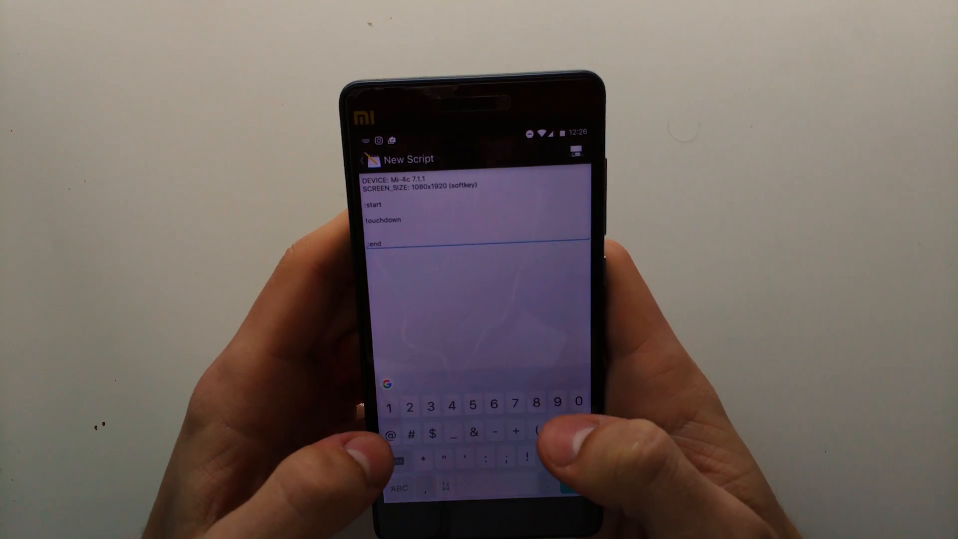
pyautogui.write('0')
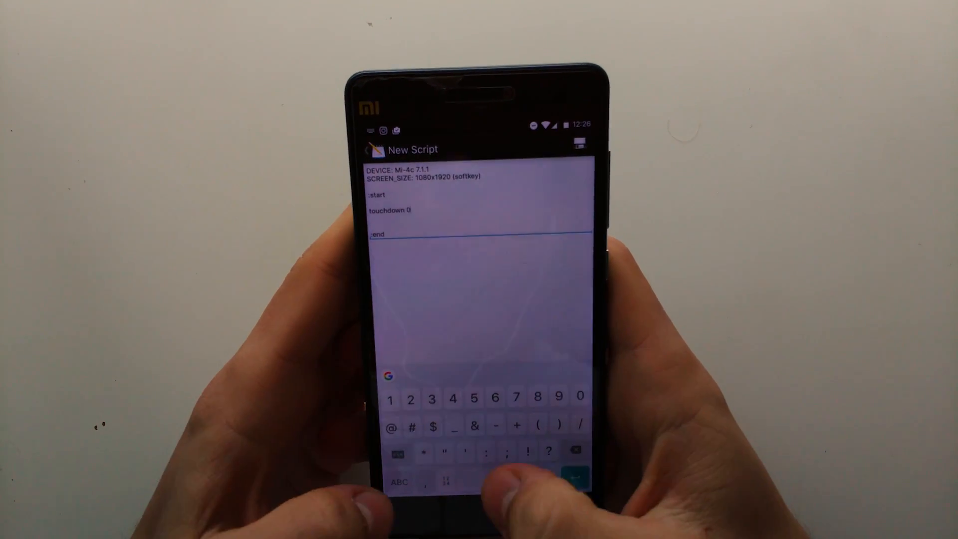
pyautogui.write('540 960')
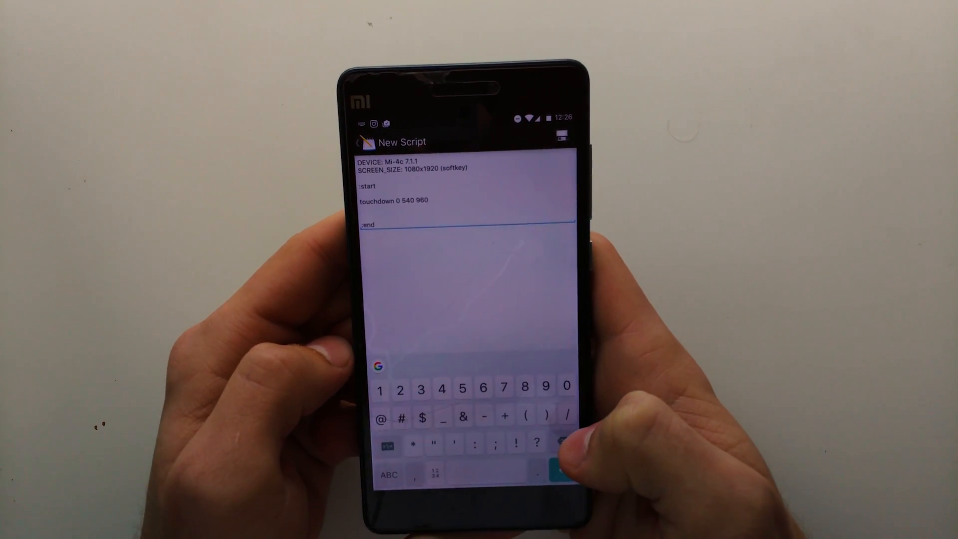
pyautogui.click(388, 474)
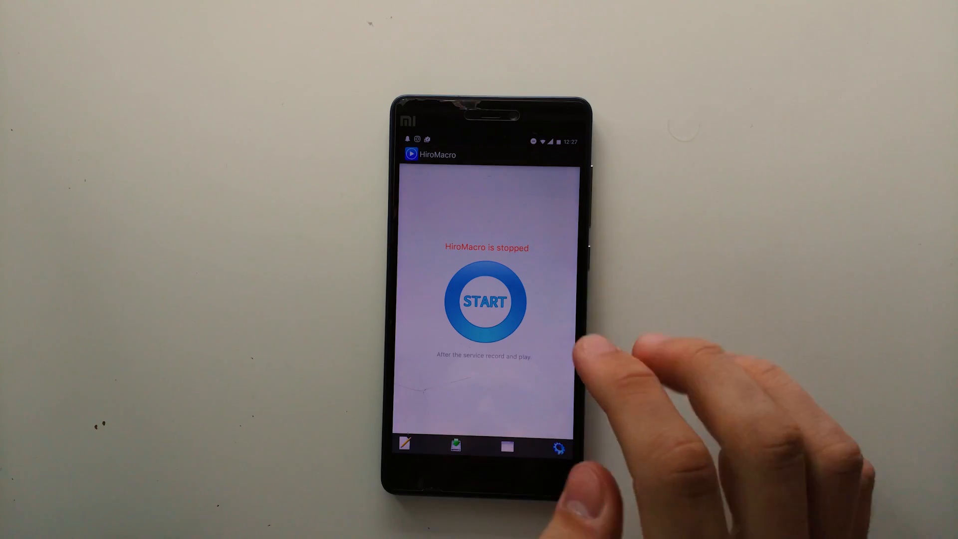
# - Start the macro service and select Autoclicker.txt for playback over the game
pyautogui.click(486, 301)
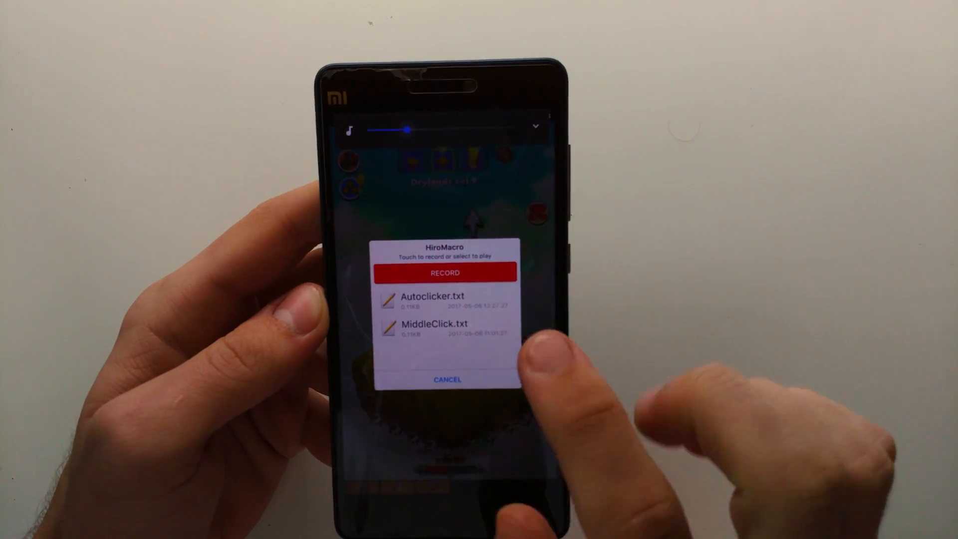
pyautogui.click(432, 301)
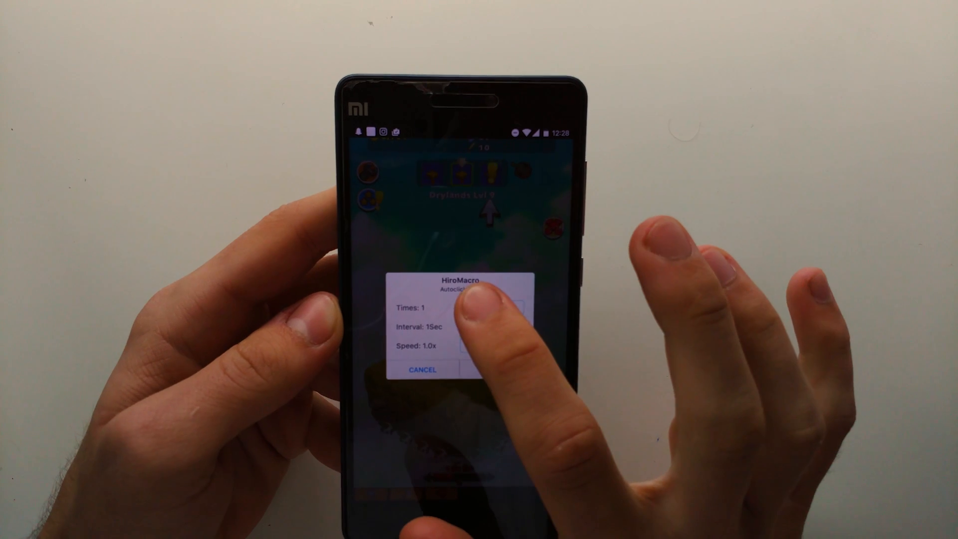